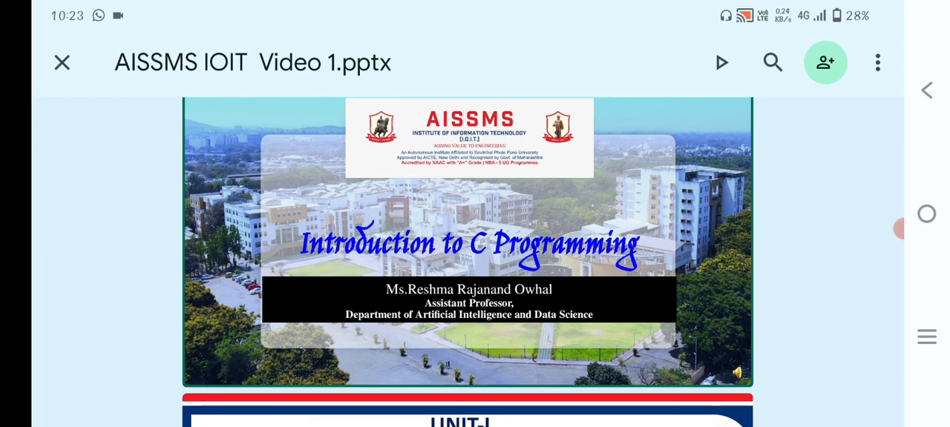
scroll("down", 3)
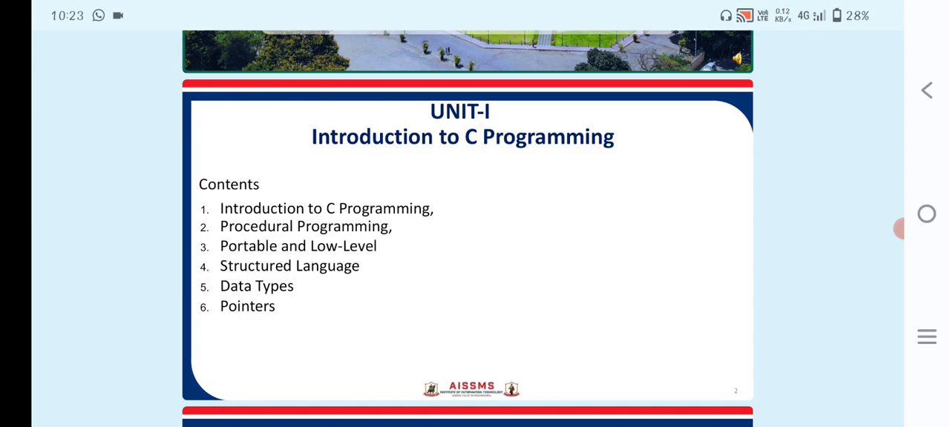
scroll("down", 3)
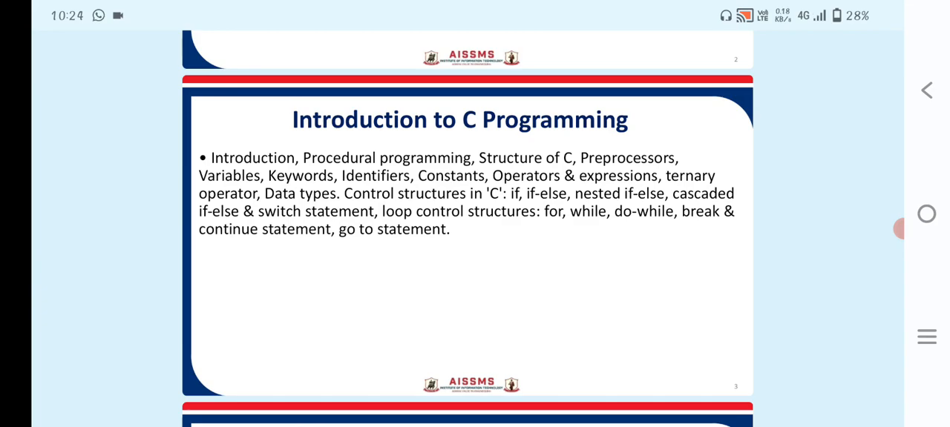
scroll("down", 3)
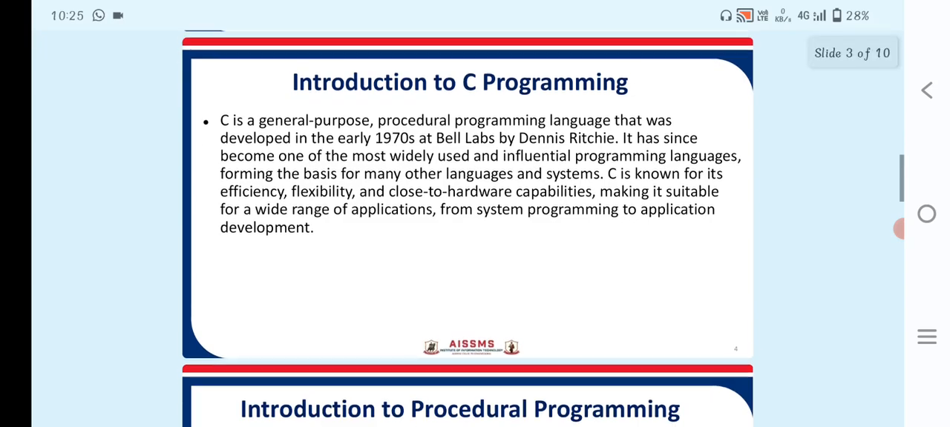
scroll("down", 3)
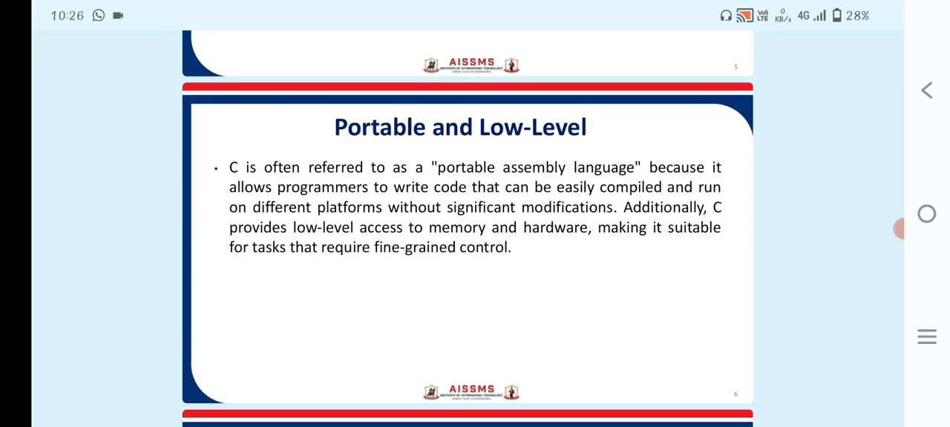
scroll("down", 3)
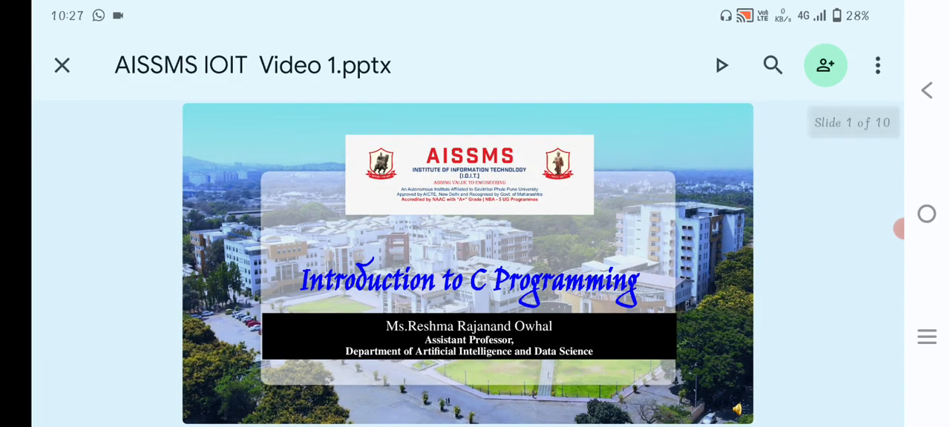
scroll("down", 3)
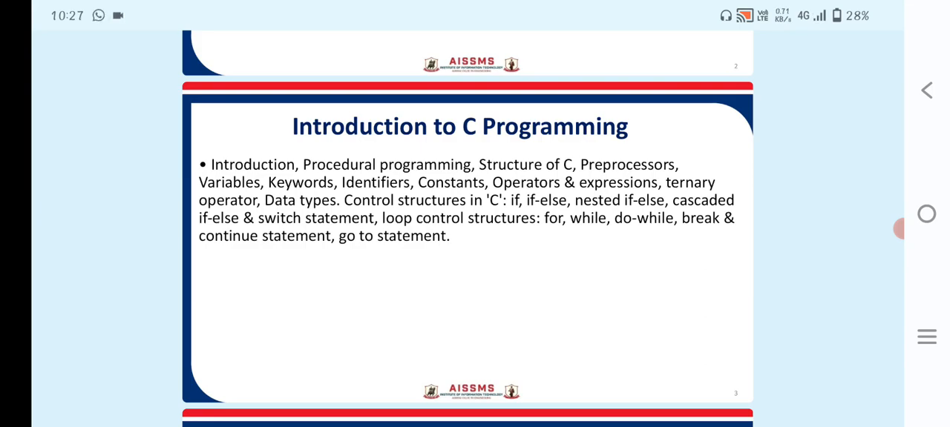
scroll("down", 3)
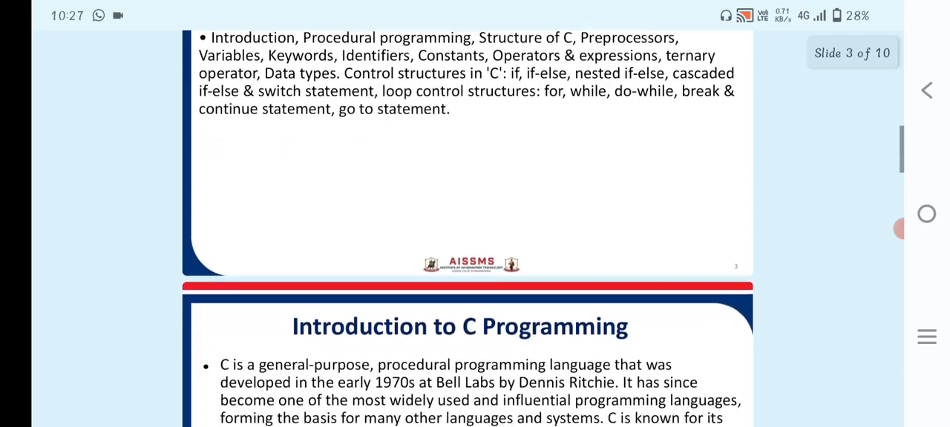
scroll("down", 3)
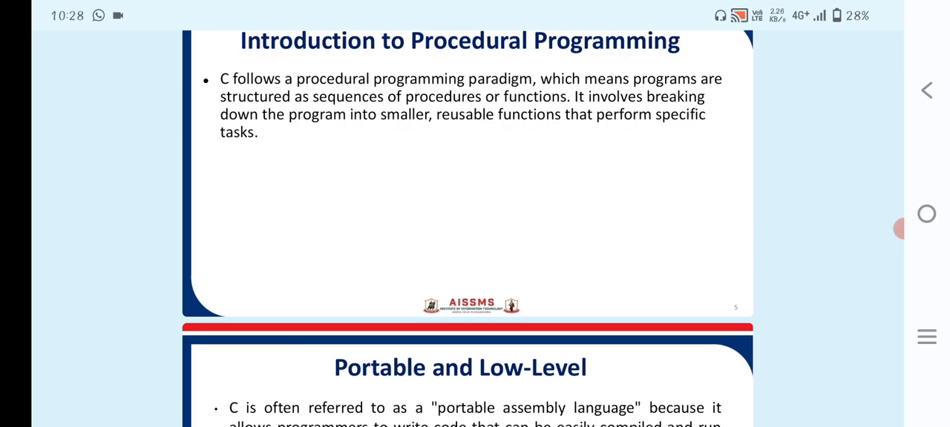
scroll("down", 3)
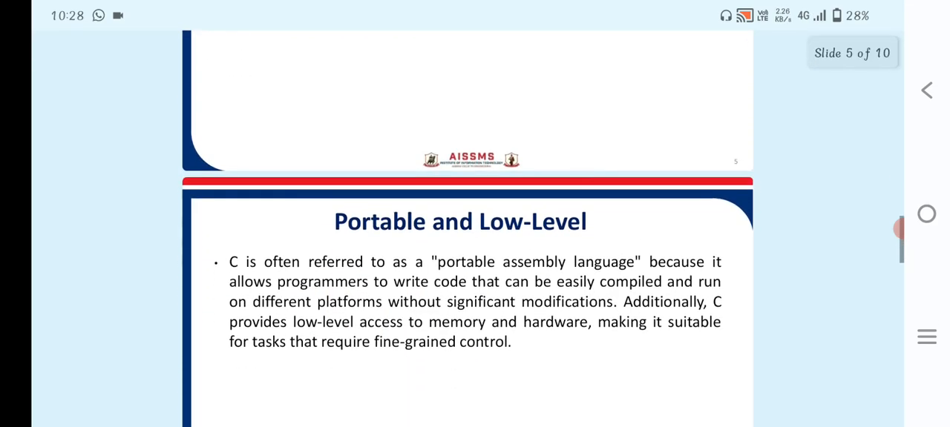